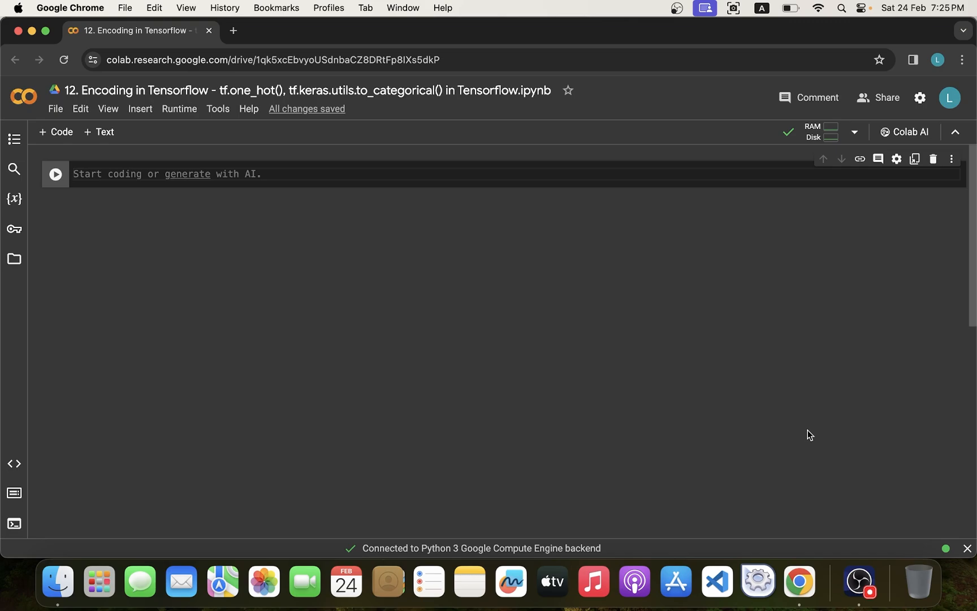
Step: Write import tensorflow as tf and a tf.one_hot() call in the first cell
left_click(74, 174)
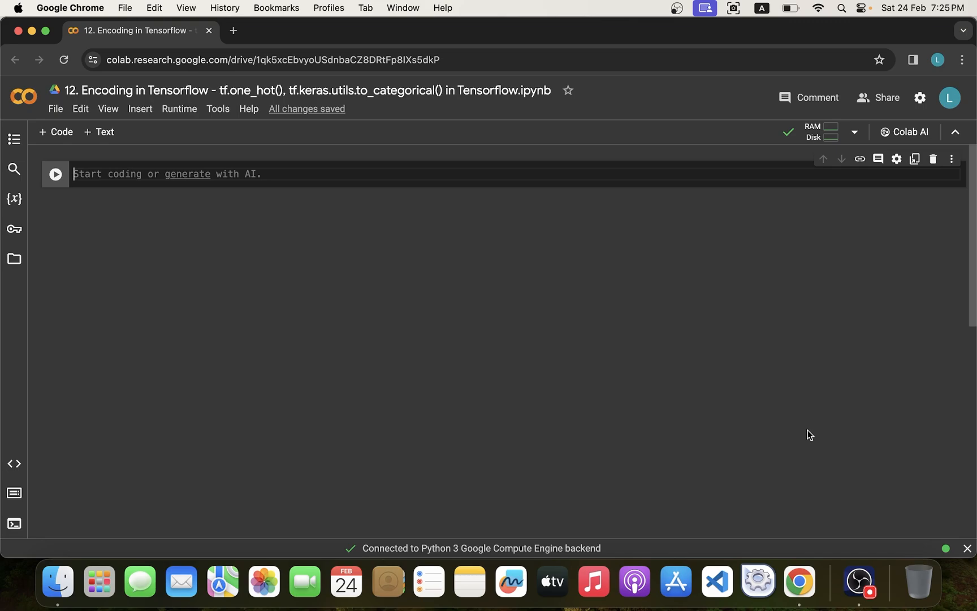
type("import tensorflow as")
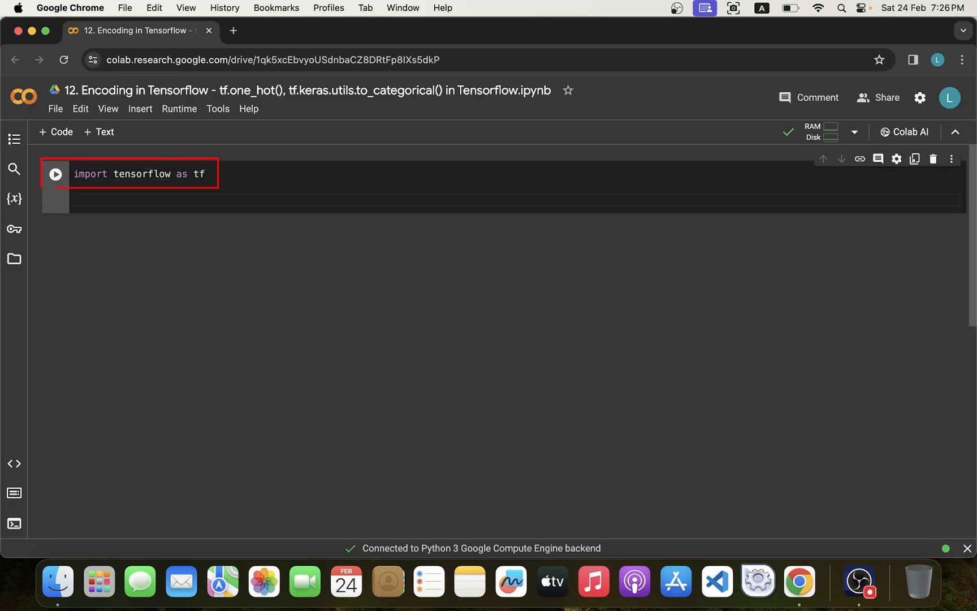
type("t")
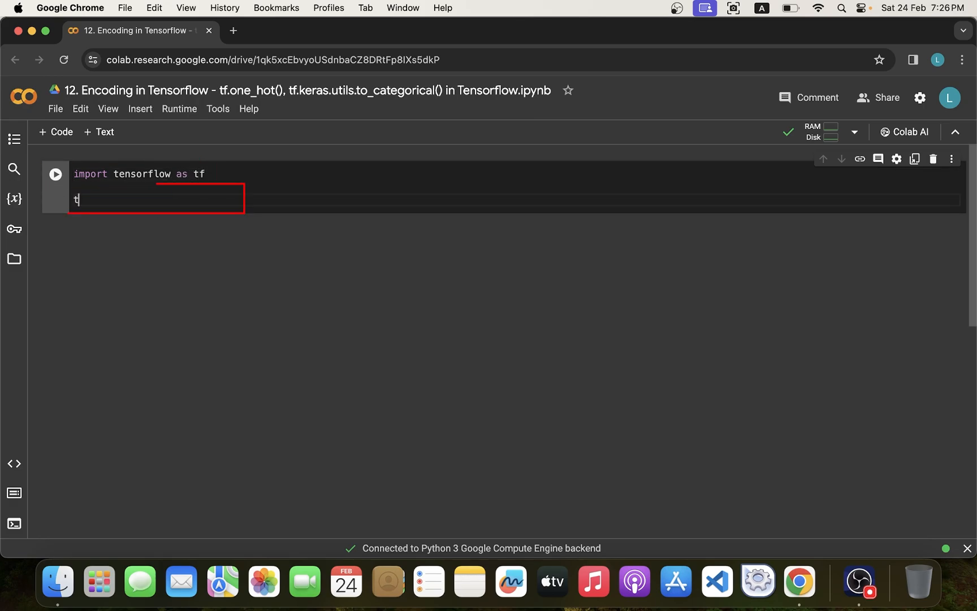
type("f.one_")
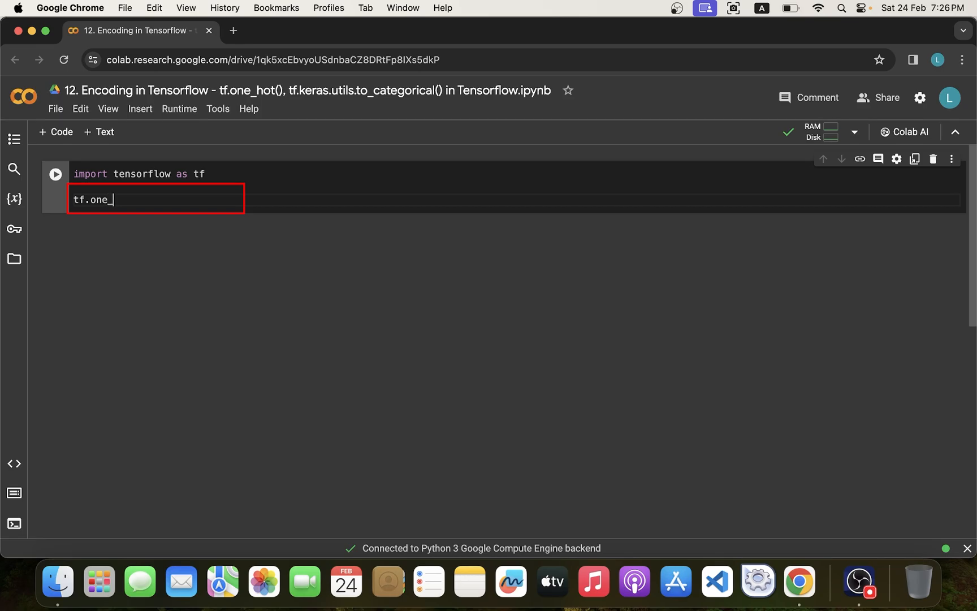
type("hot")
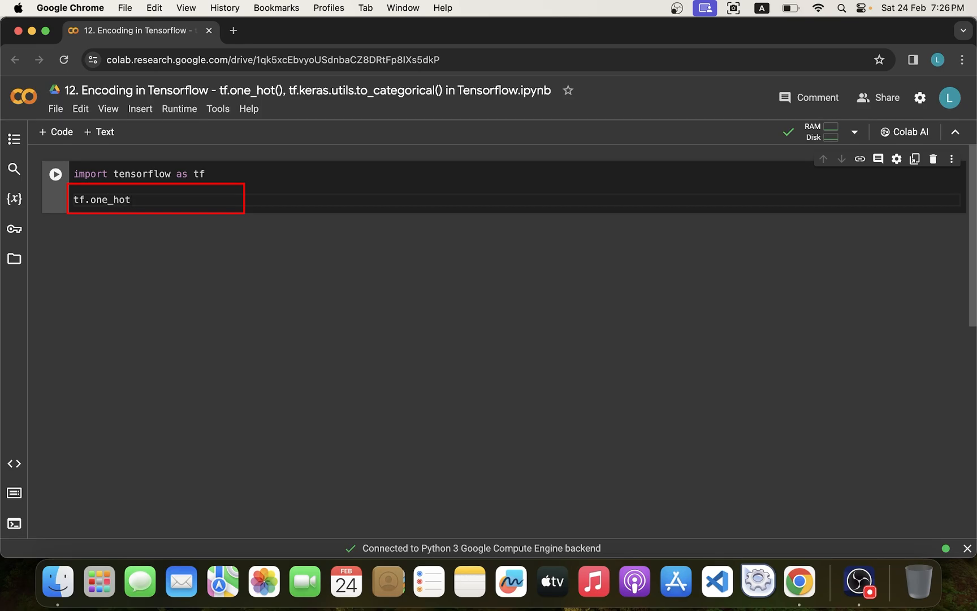
type("()")
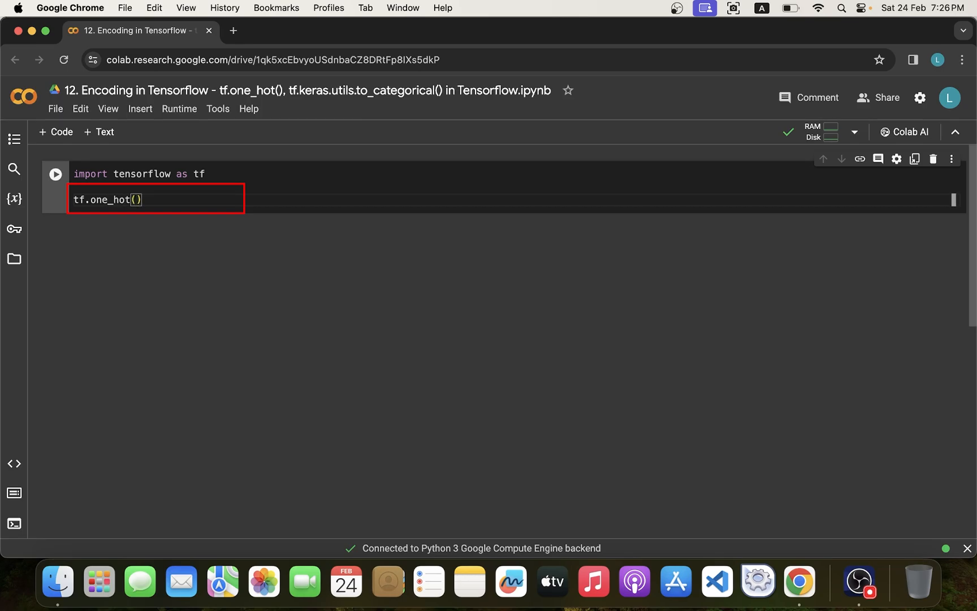
Step: Fill the one_hot arguments with indices [3, 2, 0, 4] and depth 4
left_click(137, 199)
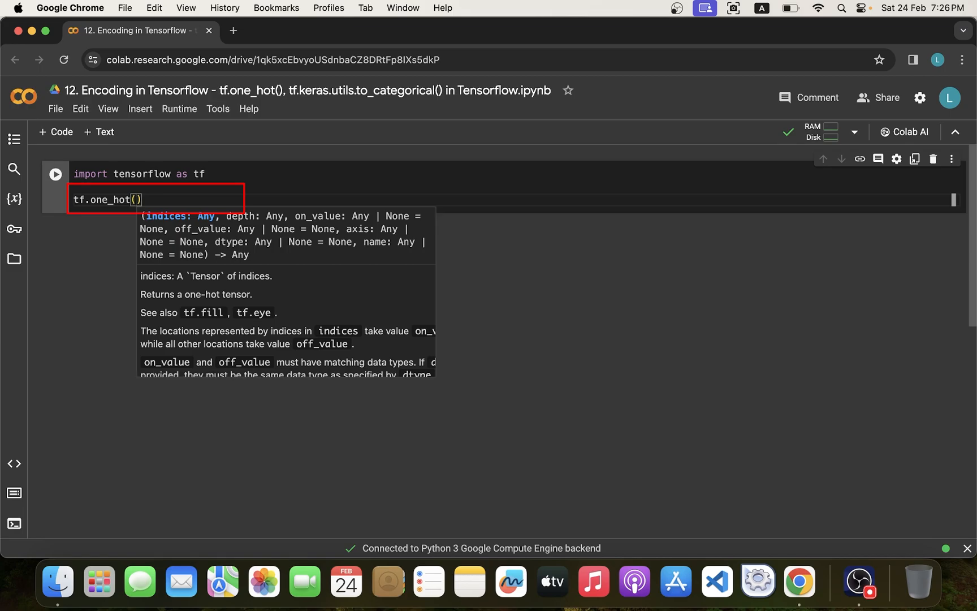
type("[],")
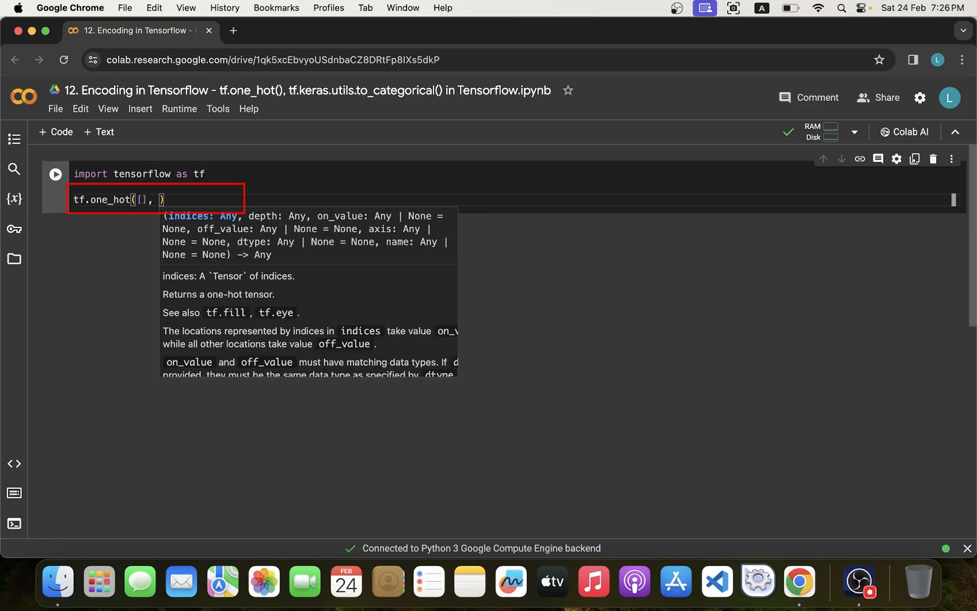
type("4")
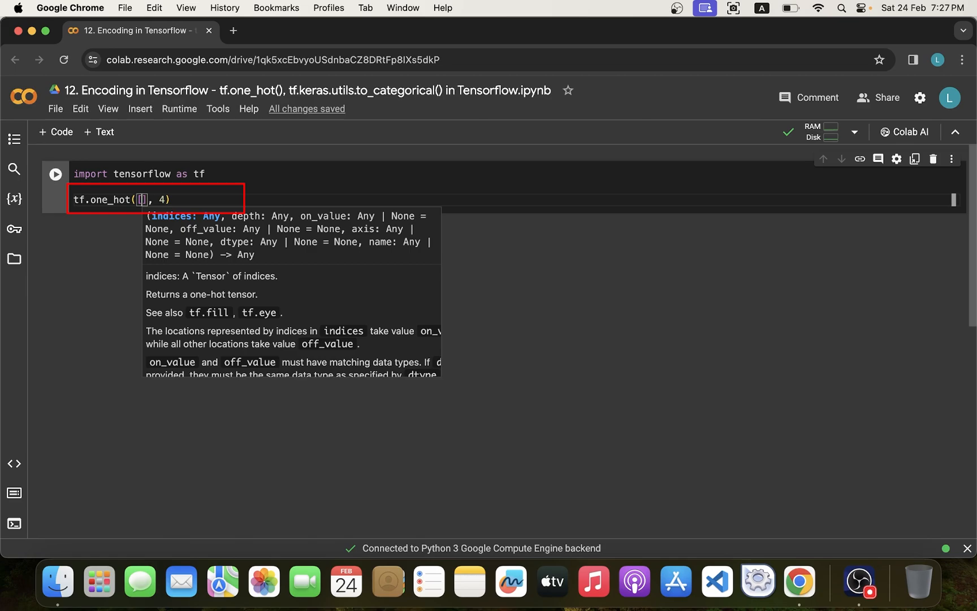
type("3")
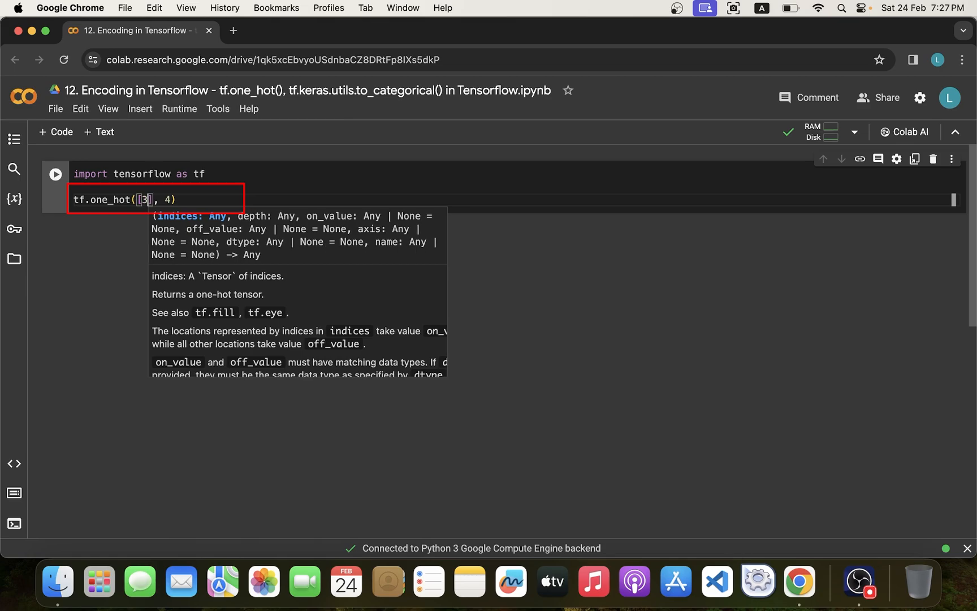
type(", 2,")
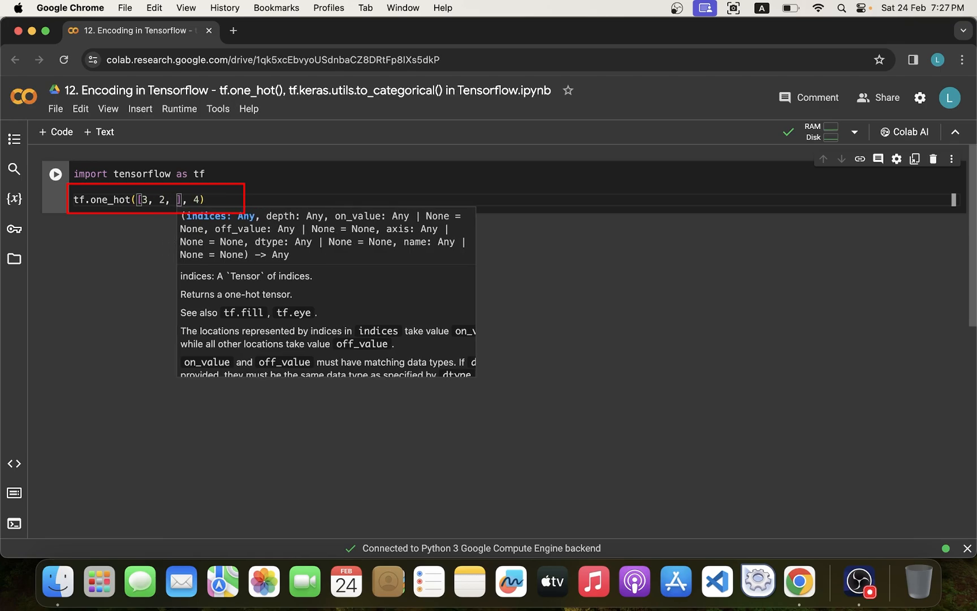
type("0")
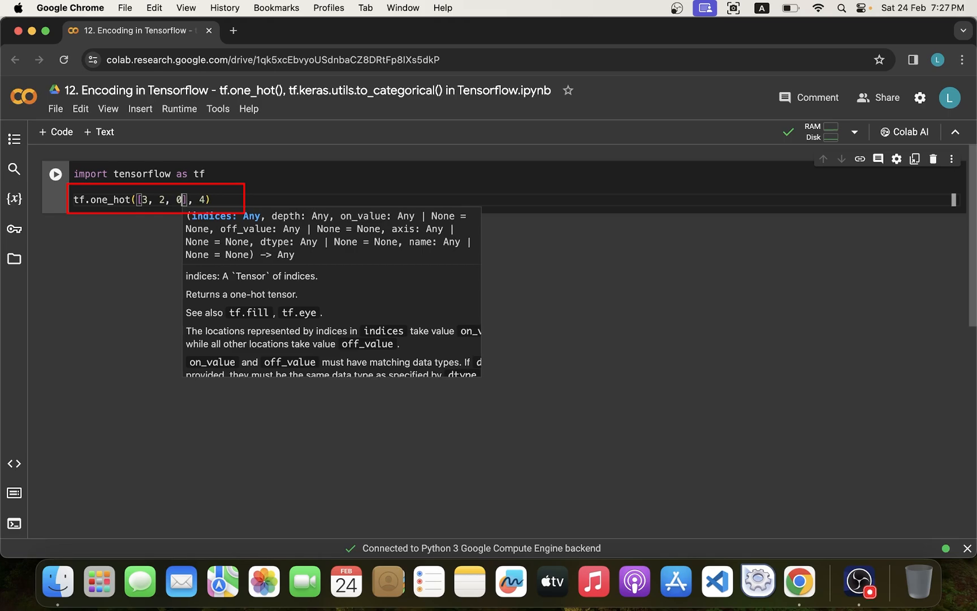
type(",")
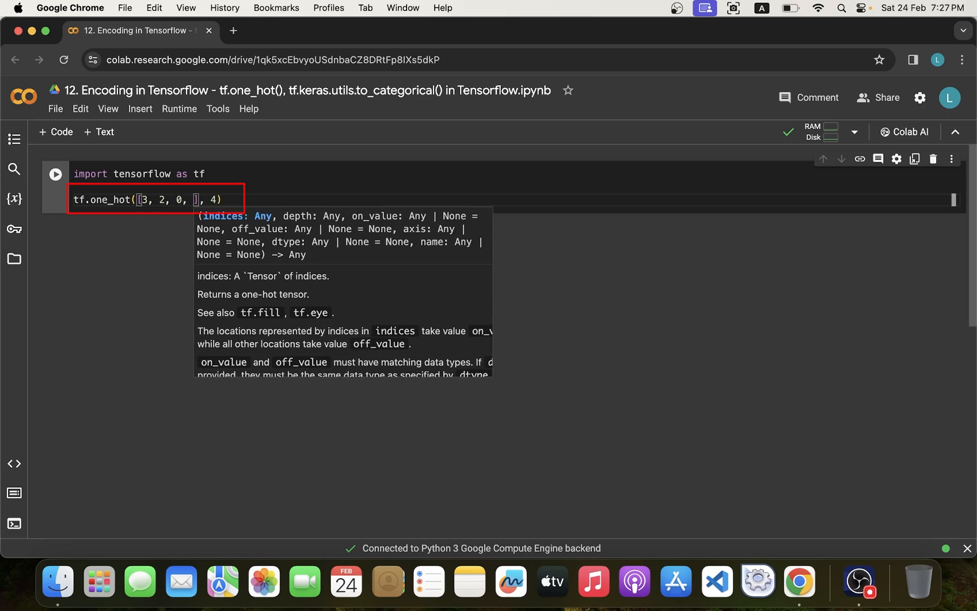
type("4")
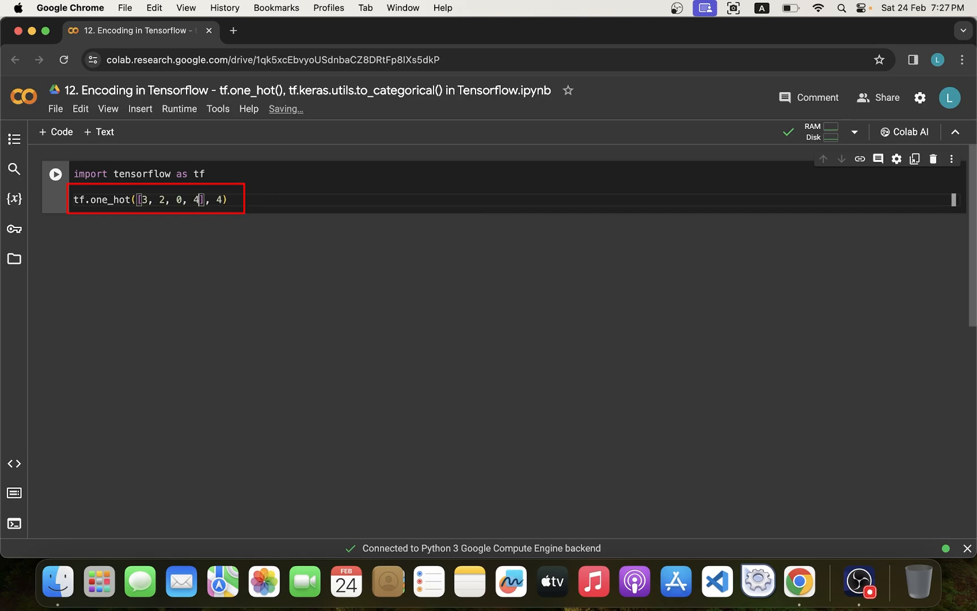
Step: Run the cell to get the 4×4 float32 one-hot tensor, then return to the indices list
left_click(54, 173)
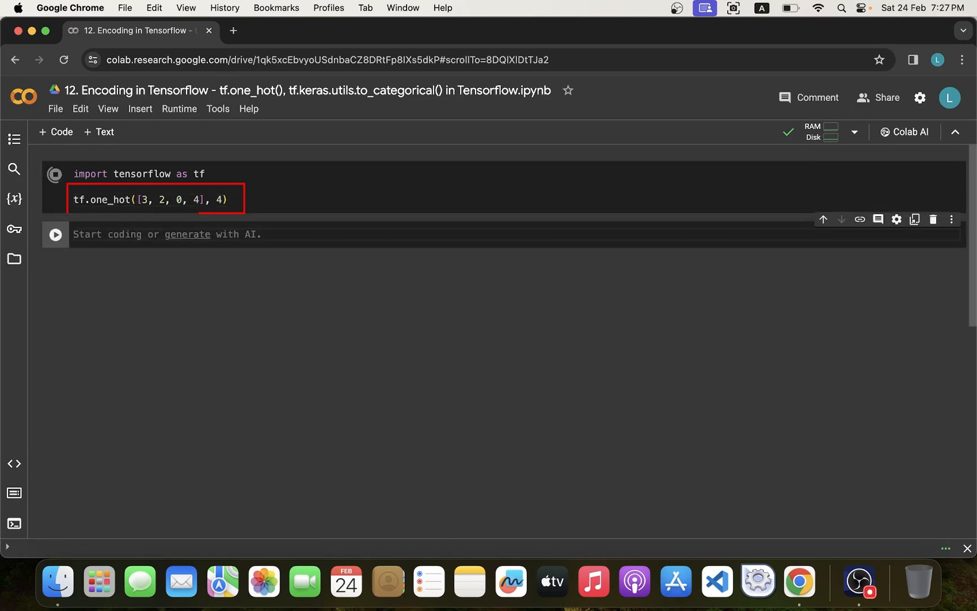
left_click(54, 174)
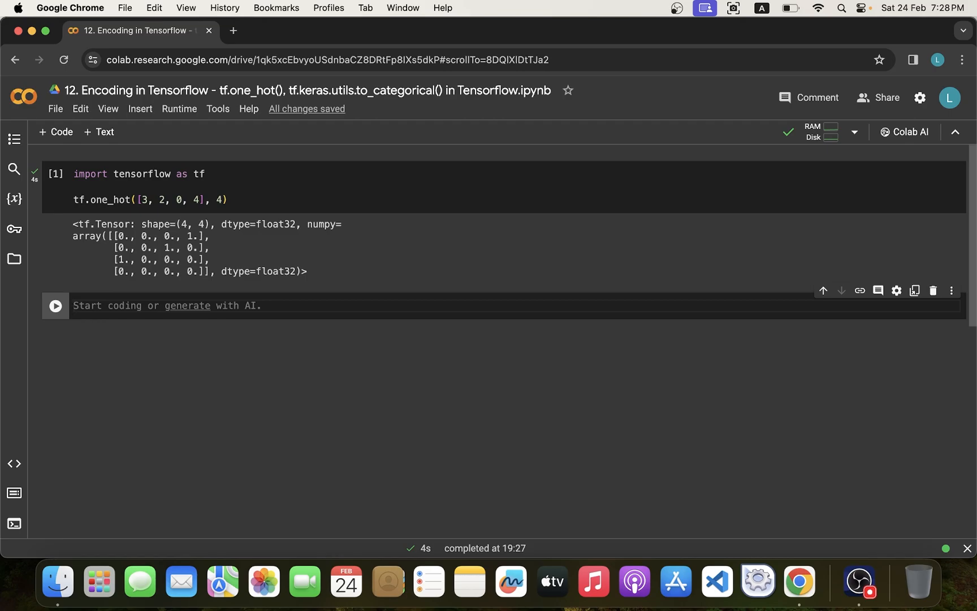
left_click(247, 199)
type(", ")
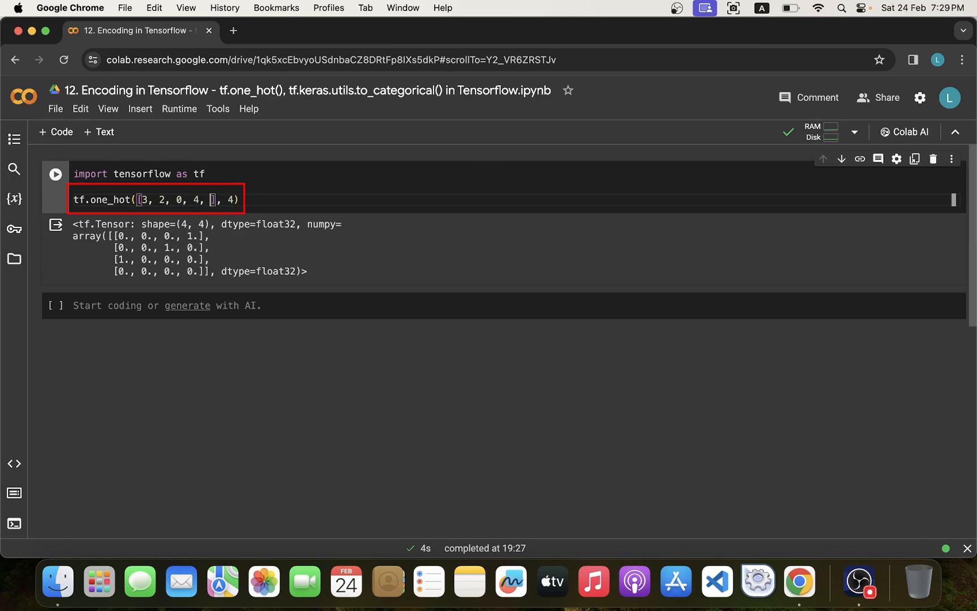
Step: Rerun one_hot with index 5 added, giving a 5×4 tensor whose last rows are zeros
left_click(129, 199)
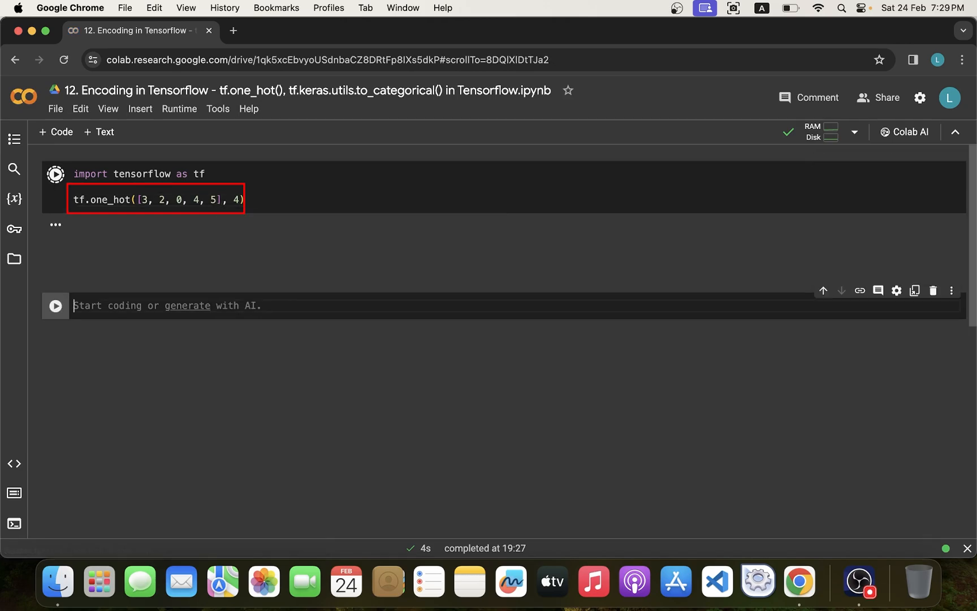
left_click(55, 174)
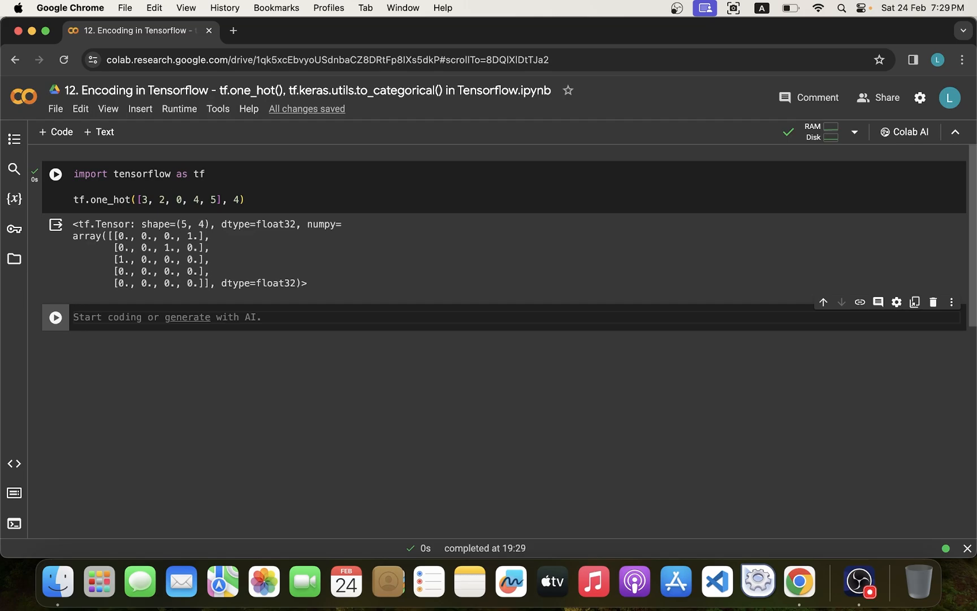
left_click(230, 200)
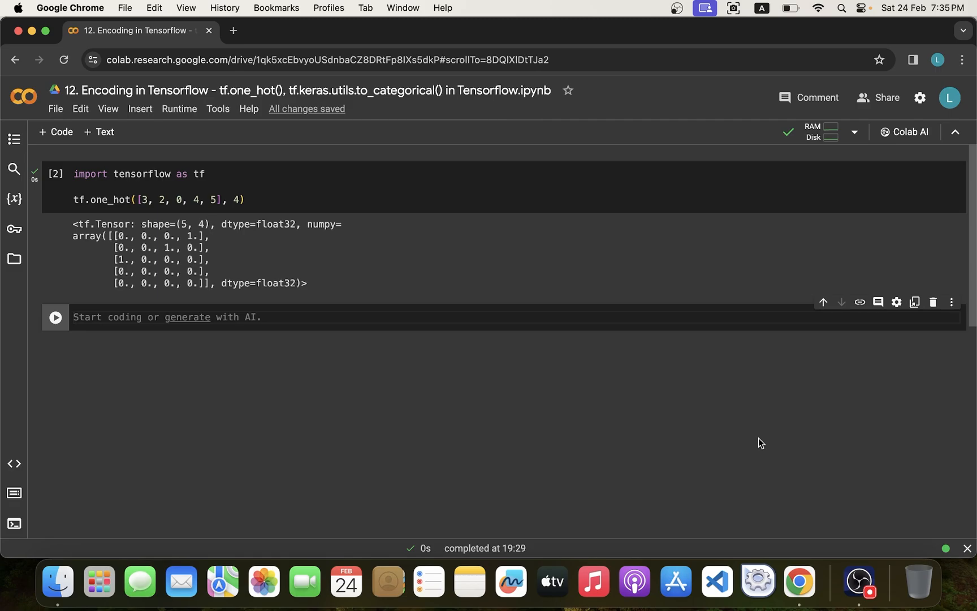
Step: Write a tf.keras.utils.to_categorical( call in the second cell using autocomplete
left_click(187, 317)
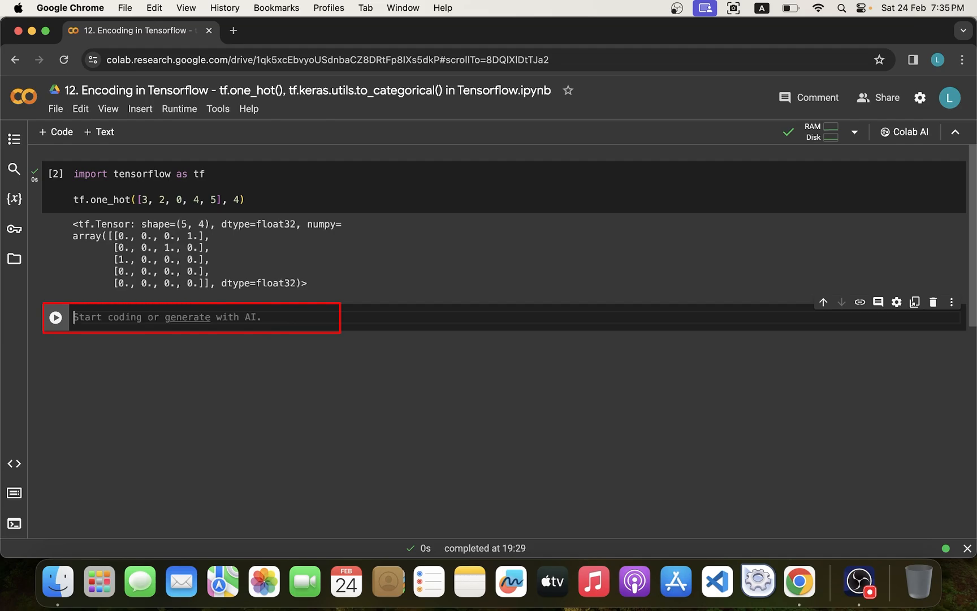
type("tf.kera")
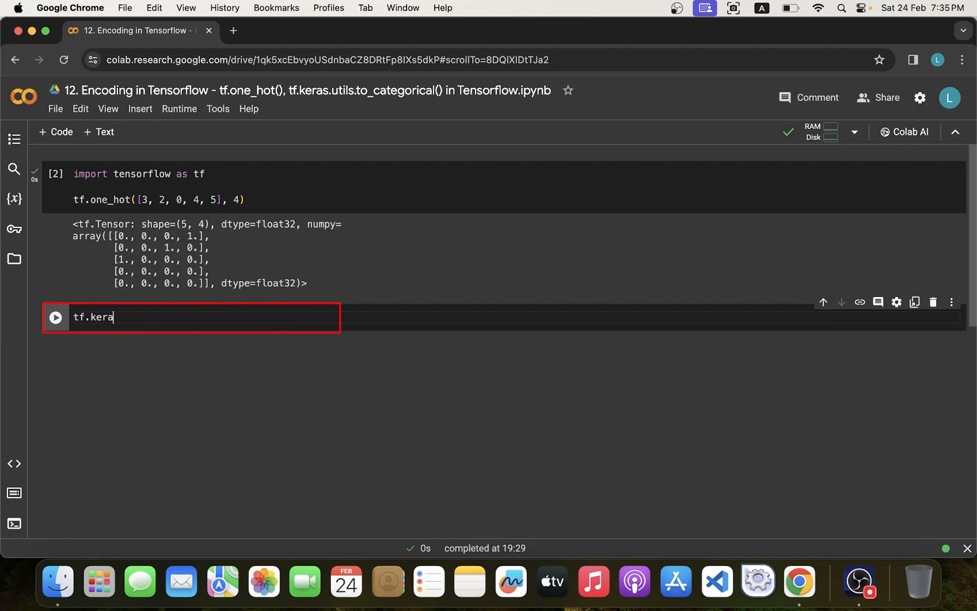
type("s.utils.")
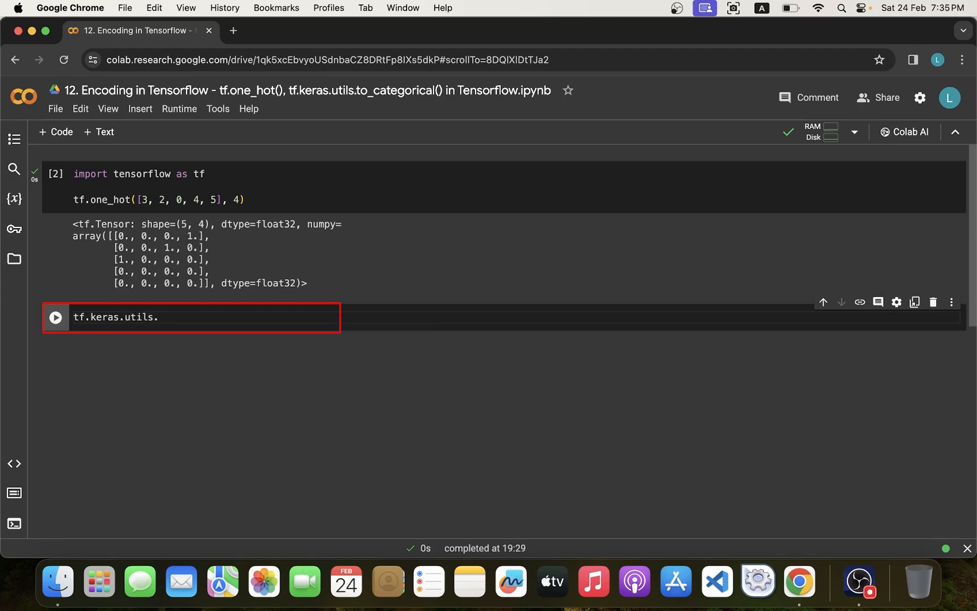
type("to_")
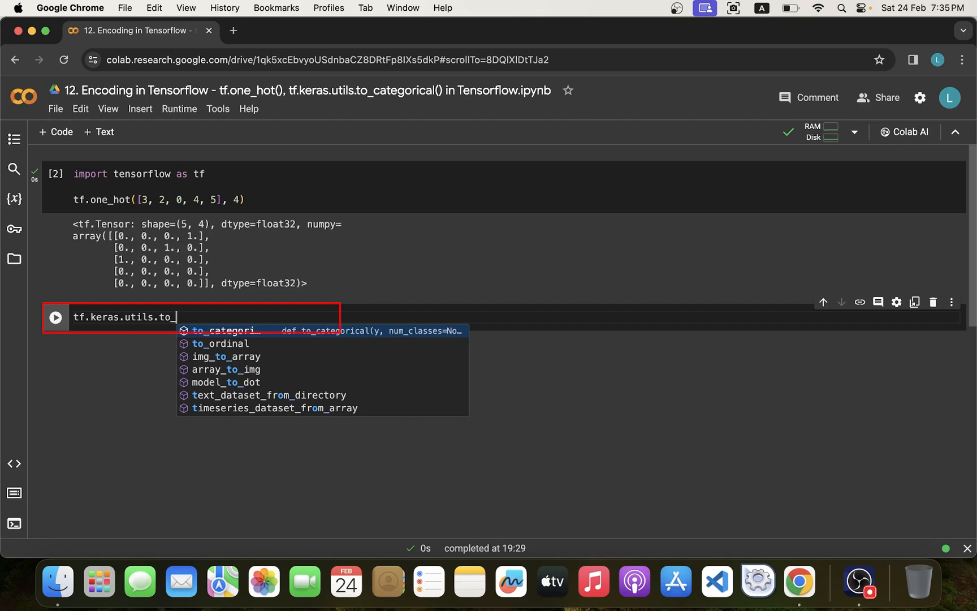
left_click(224, 330)
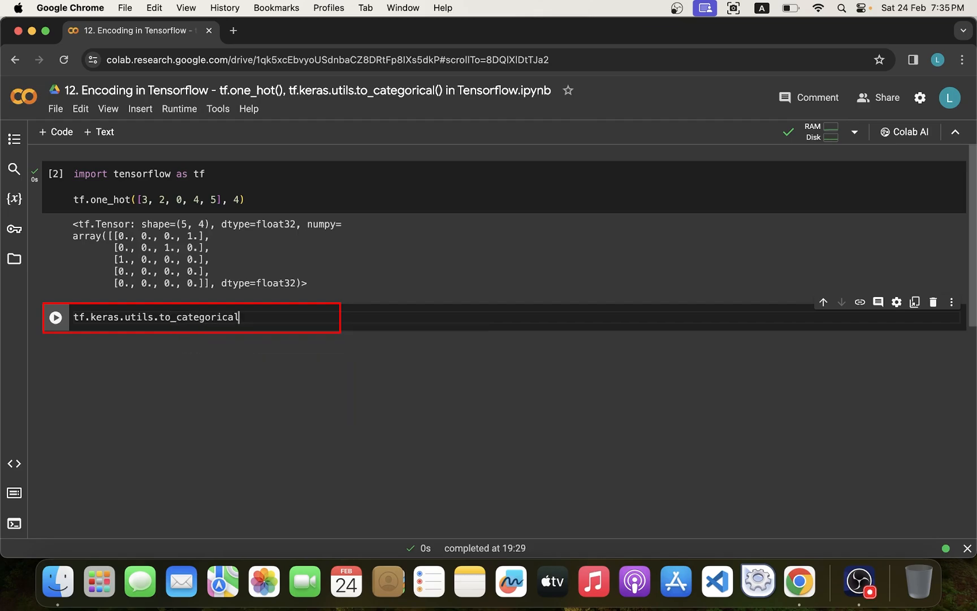
type("(")
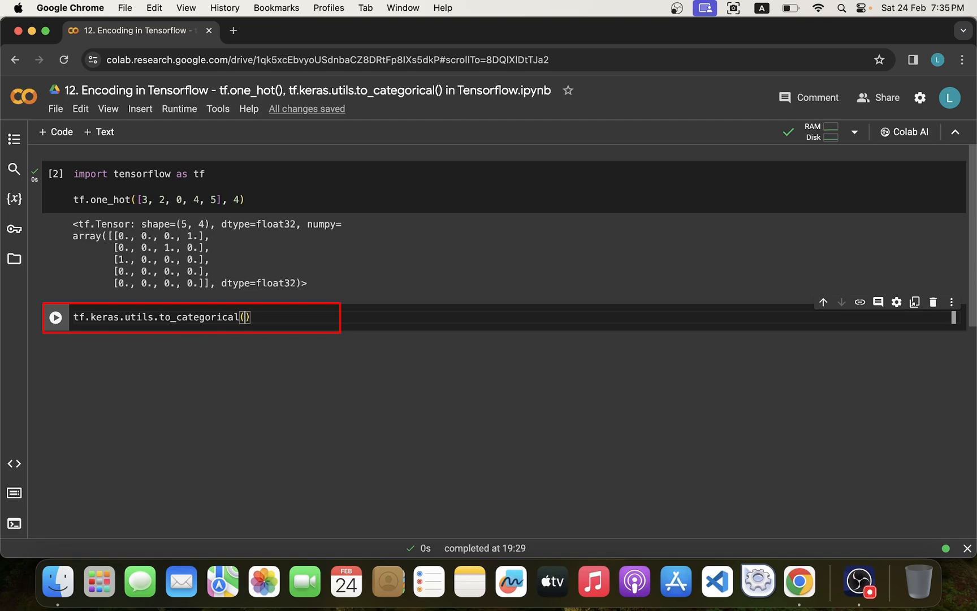
Step: Fill to_categorical with the list [0, 3, 1, 2, 5] and 4 classes
type("[],")
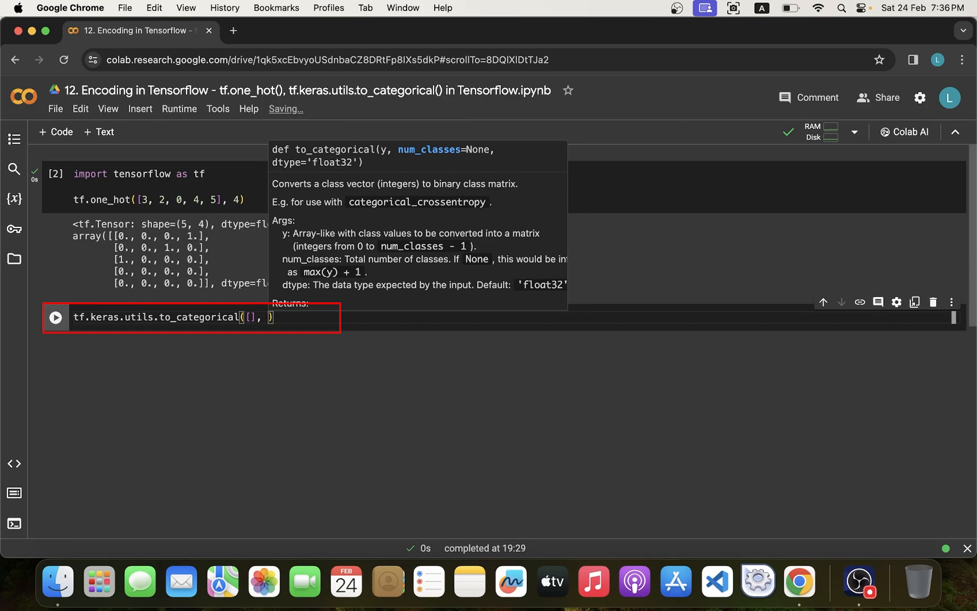
type("4")
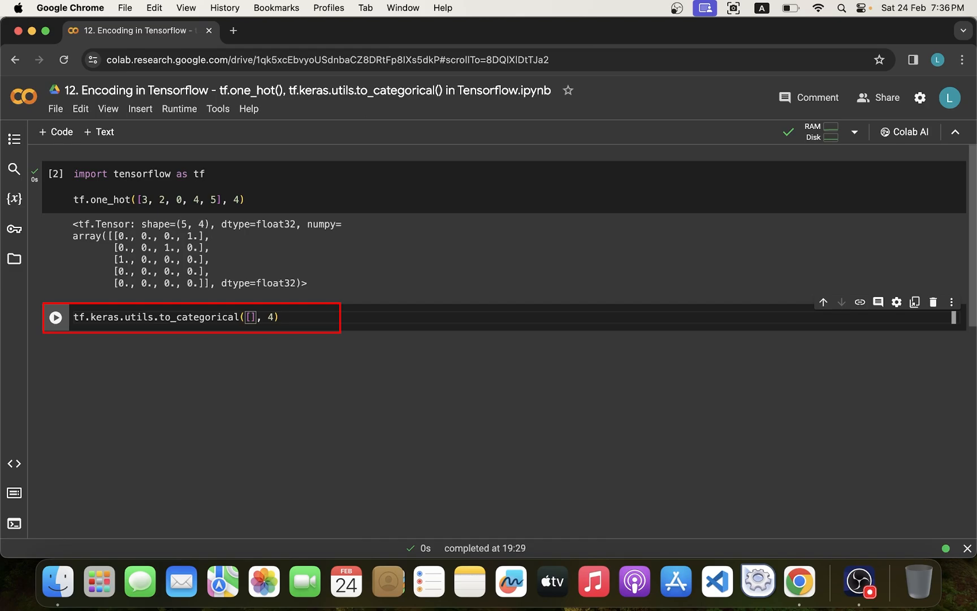
type("0,")
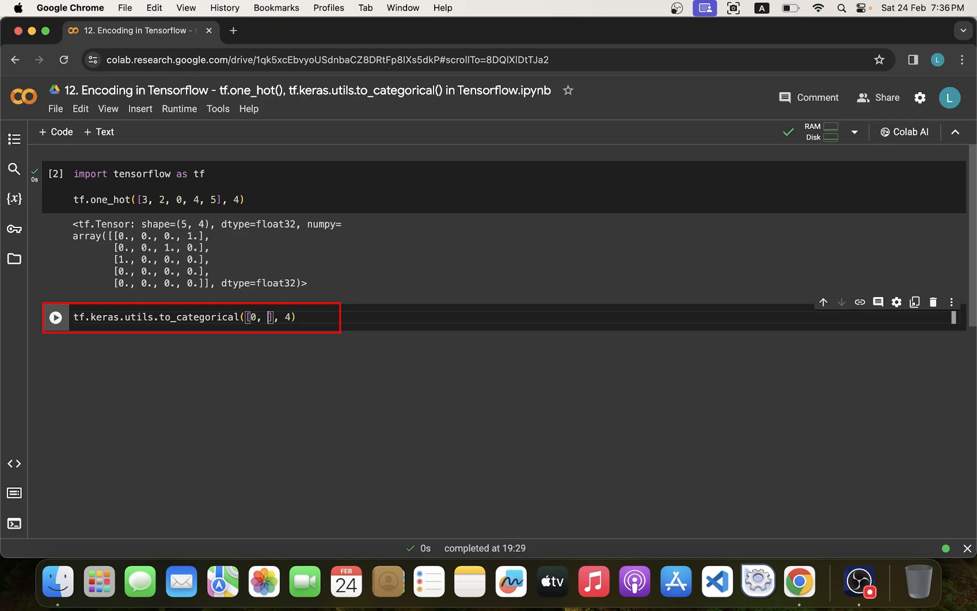
type("3, 1,")
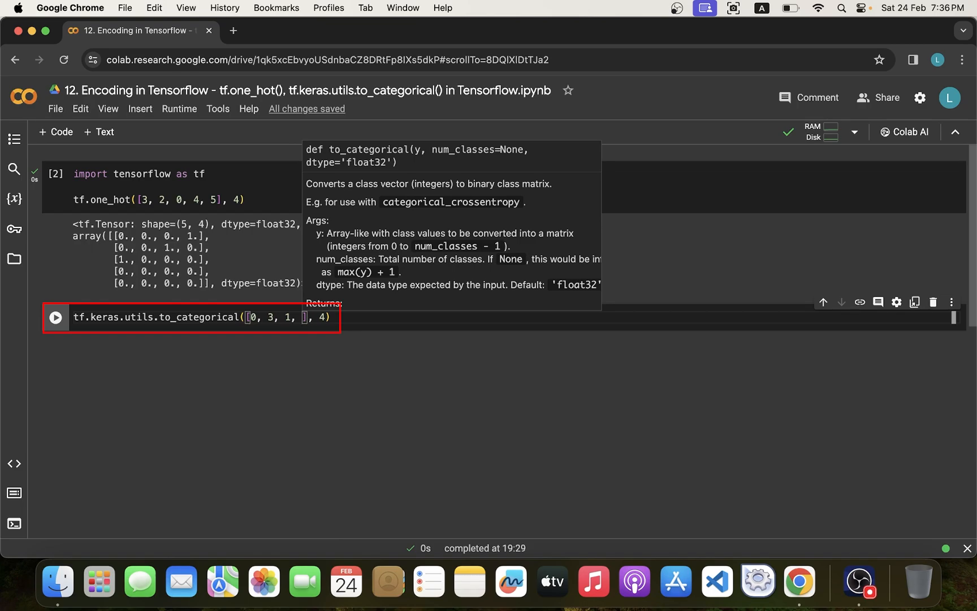
type("2, 5")
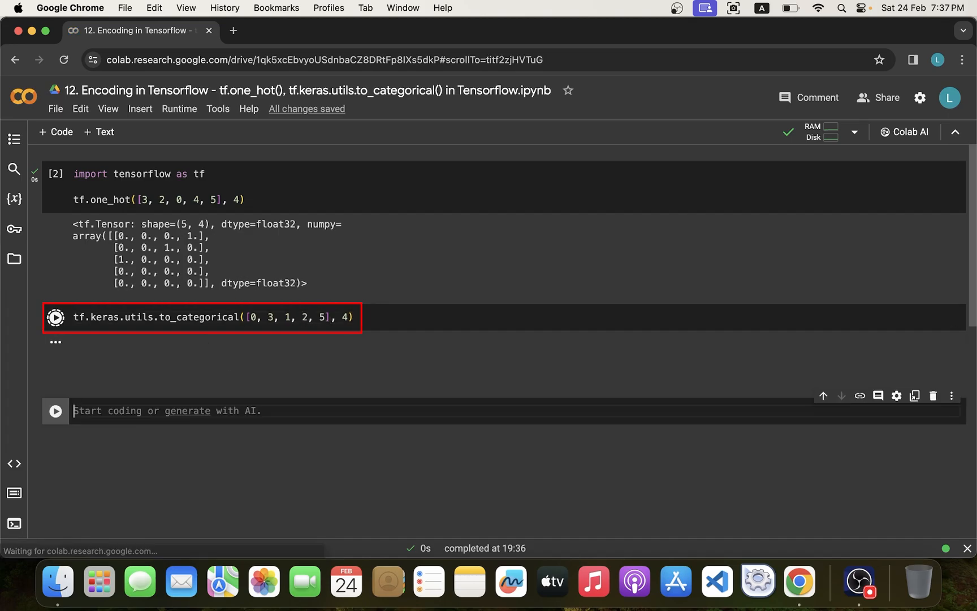
Step: Run to_categorical, getting IndexError for index 5, and remove the 5 from the list
left_click(55, 316)
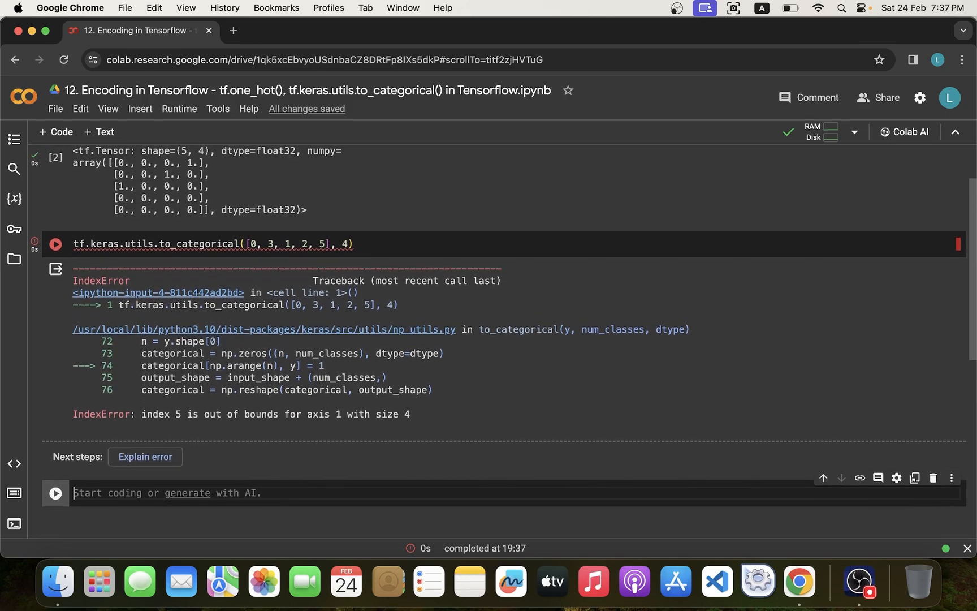
left_click(320, 243)
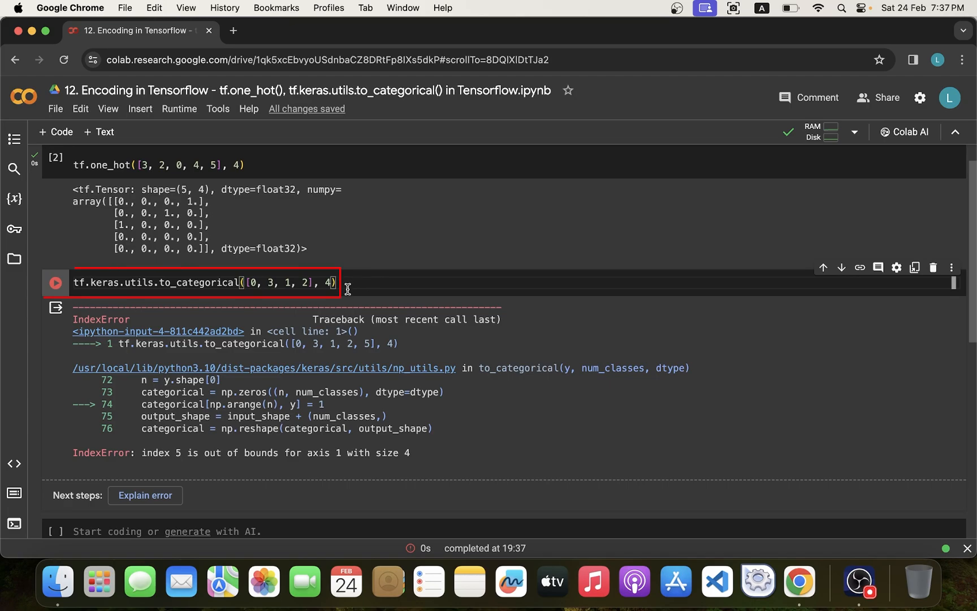
Step: Change the last value to 4 and rerun, raising IndexError: index 4 out of bounds for size 4
double_click(305, 282)
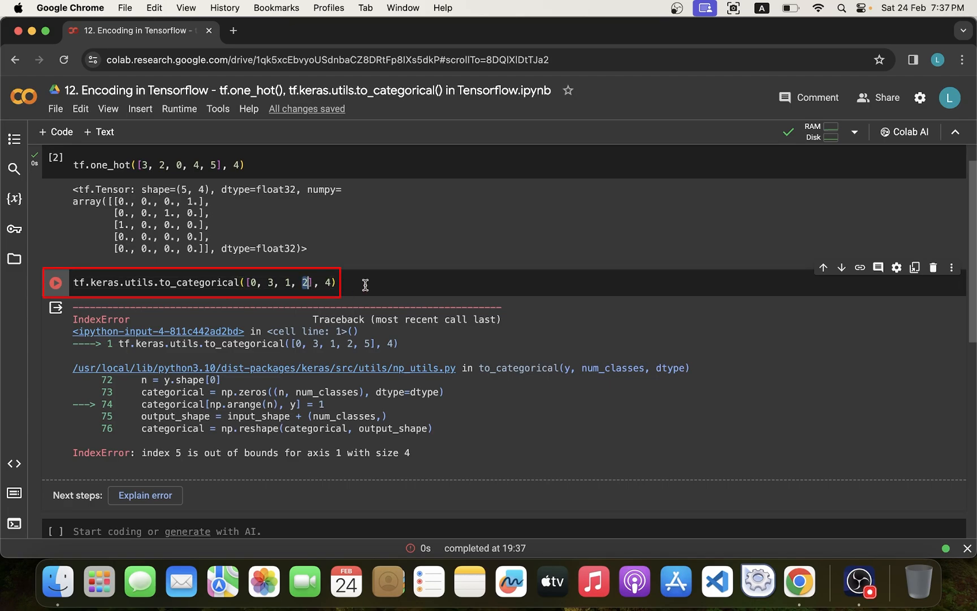
type("5")
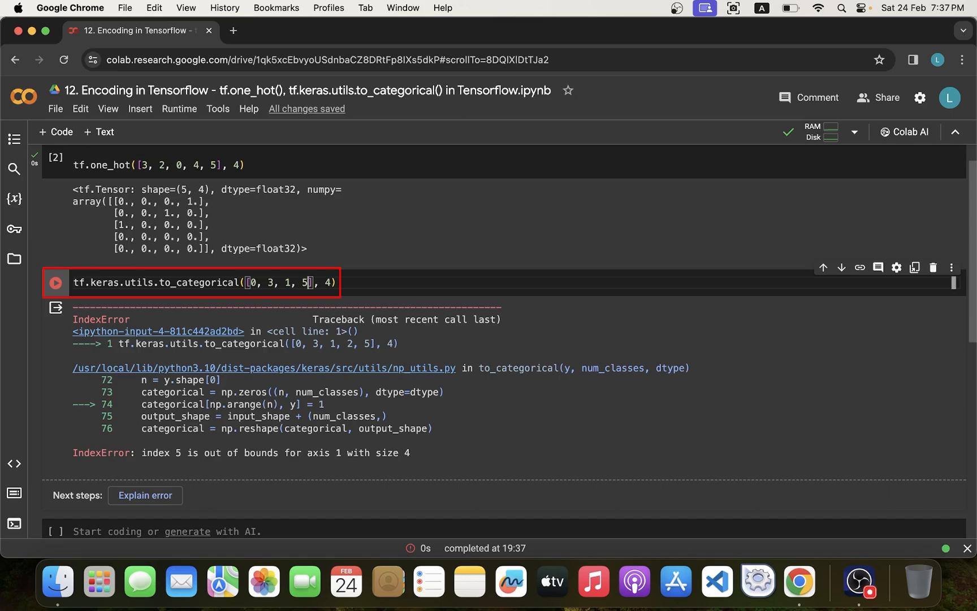
type("4")
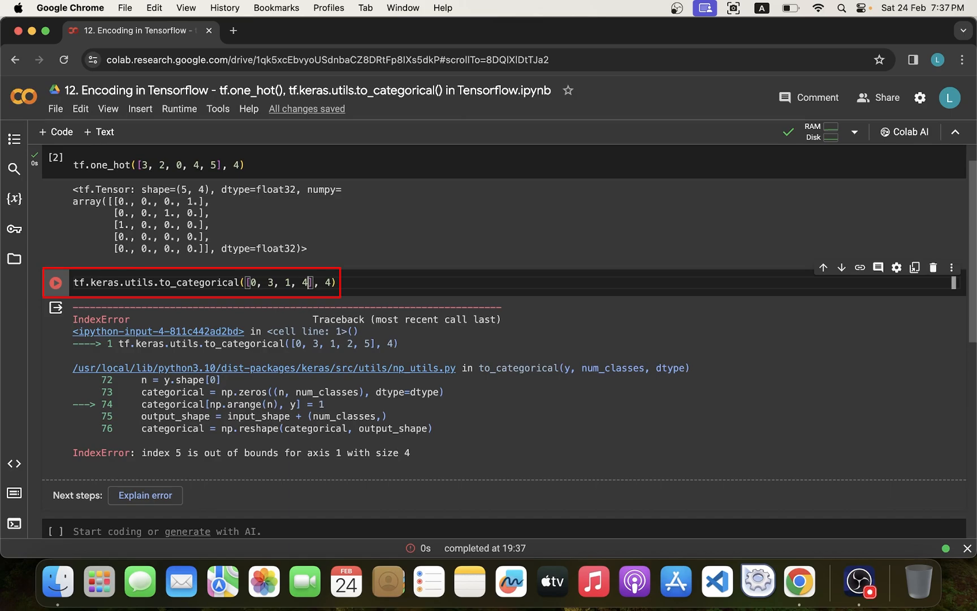
left_click(55, 282)
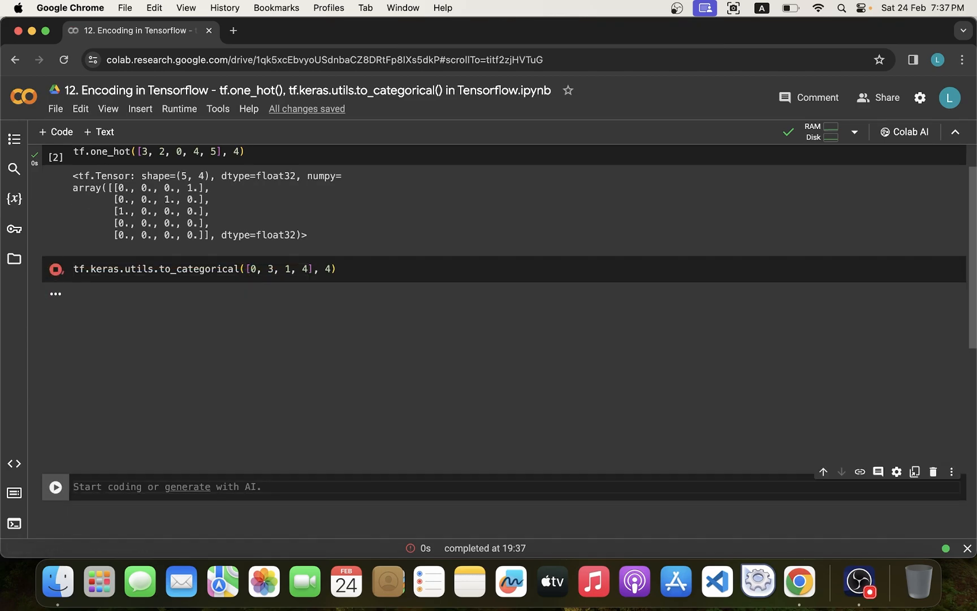
left_click(54, 268)
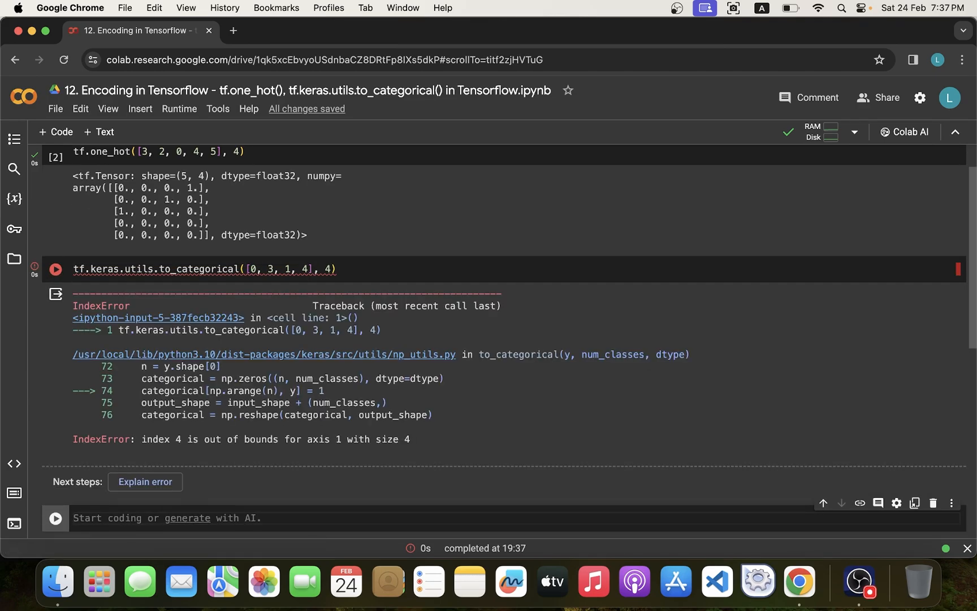